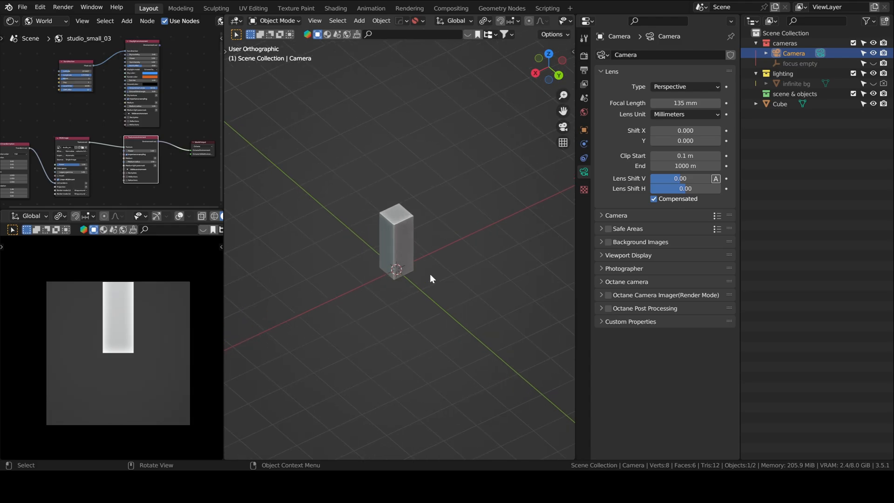
# Step: Add a cylinder and taper its top for the kettle body
pyautogui.moveTo(395, 239); pyautogui.dragTo(522, 181)
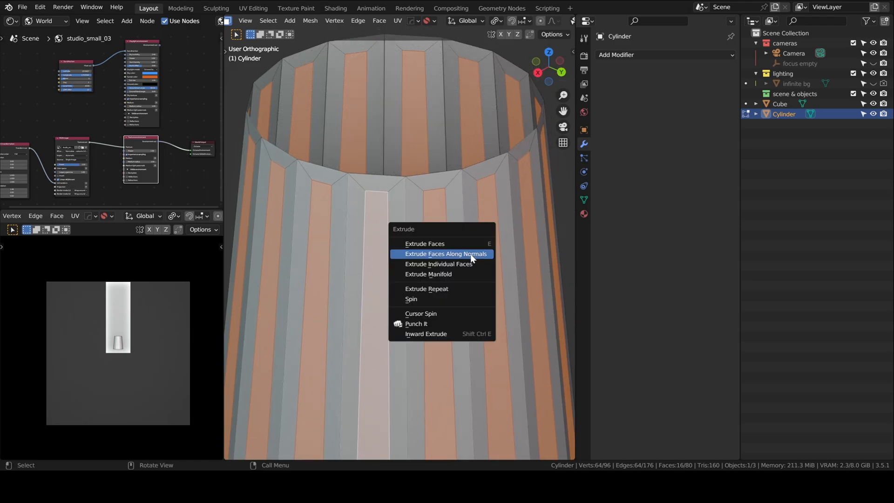
# Step: Extrude alternating faces inward for grooves, add subdivision smoothing and bevel the edges
pyautogui.click(446, 254)
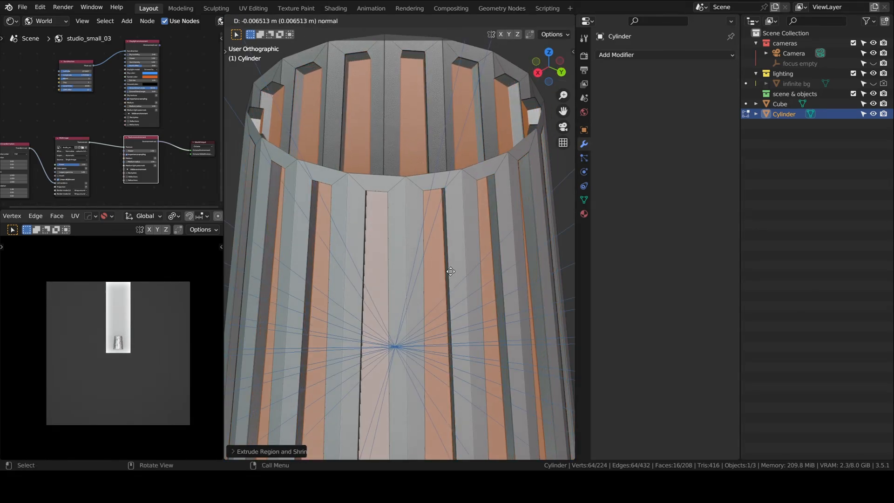
pyautogui.press('Tab')
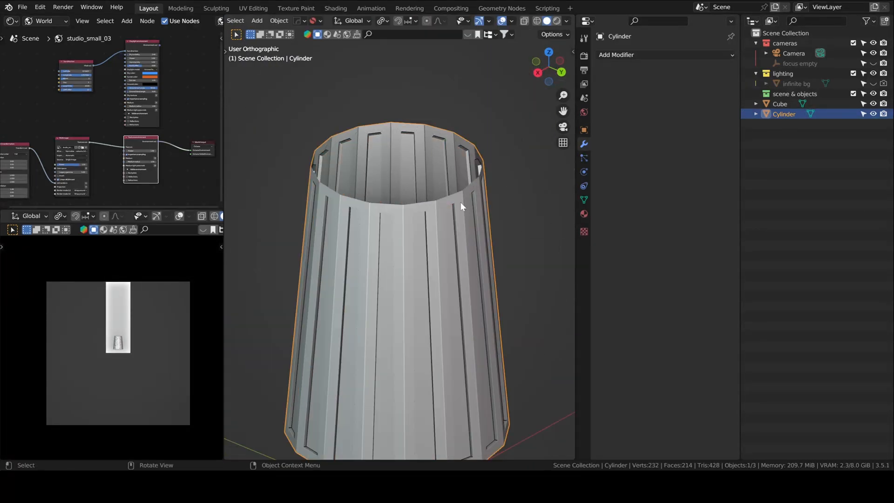
pyautogui.press('Tab')
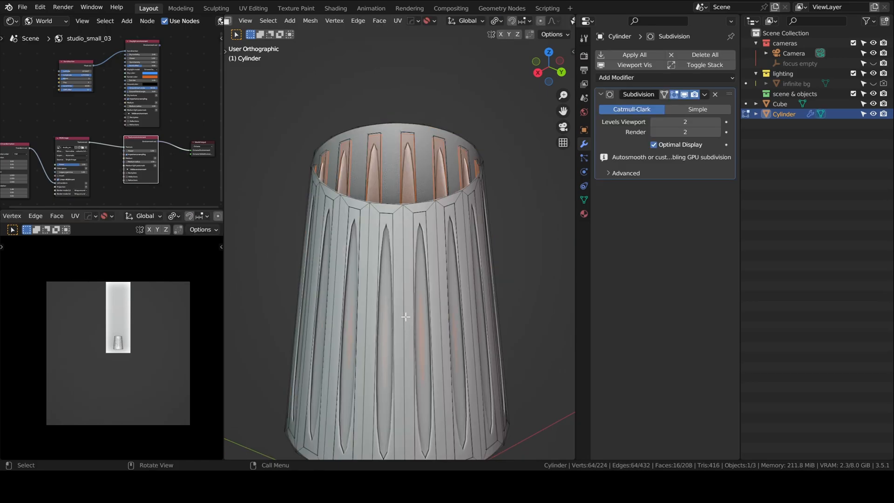
pyautogui.click(405, 316)
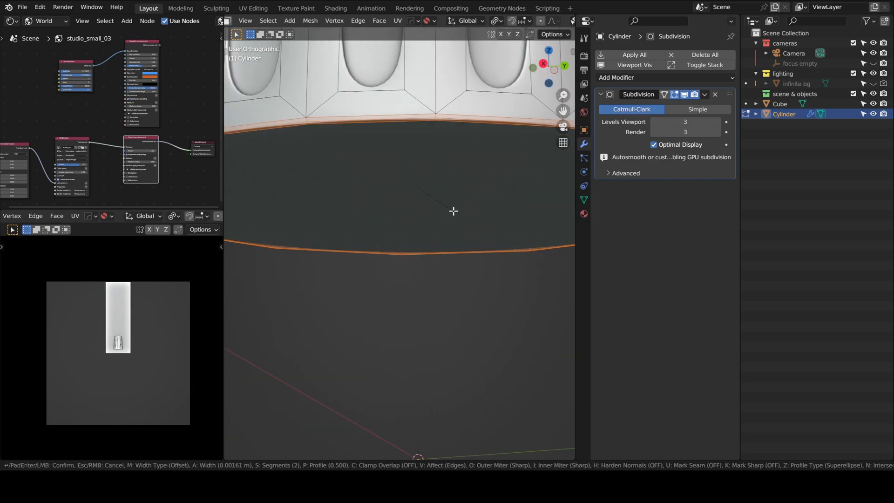
pyautogui.press('Tab')
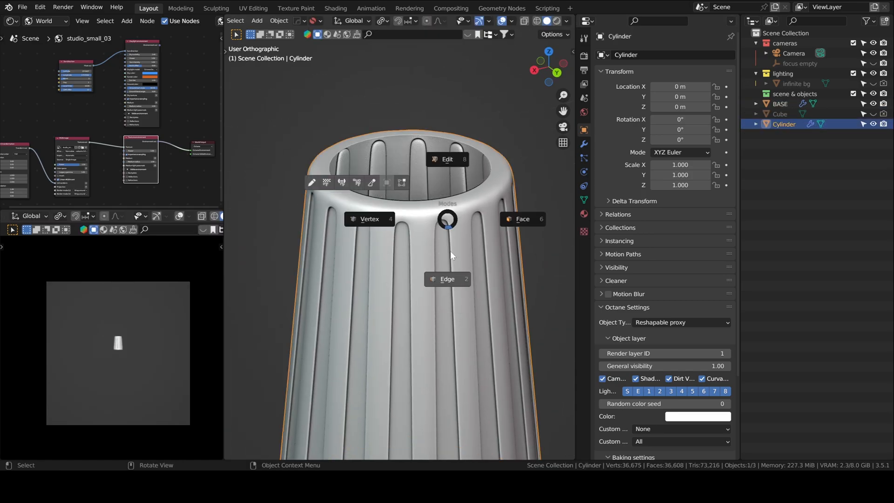
# Step: Separate the rims into a base ring and lid seated on the body, topped with a small knob
pyautogui.click(447, 158)
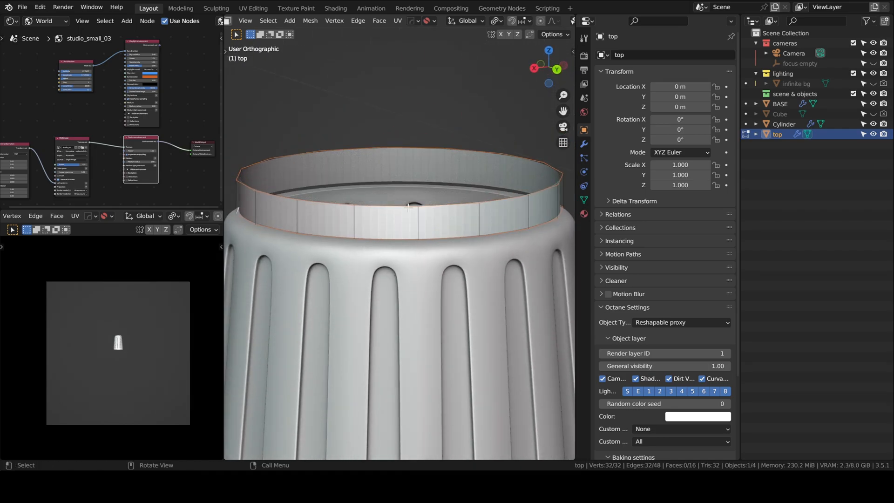
pyautogui.moveTo(407, 205); pyautogui.dragTo(408, 223)
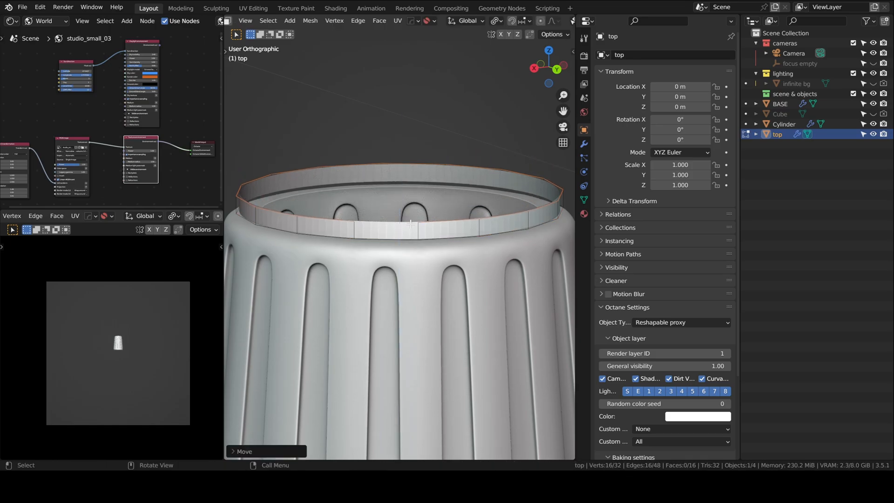
pyautogui.press('i')
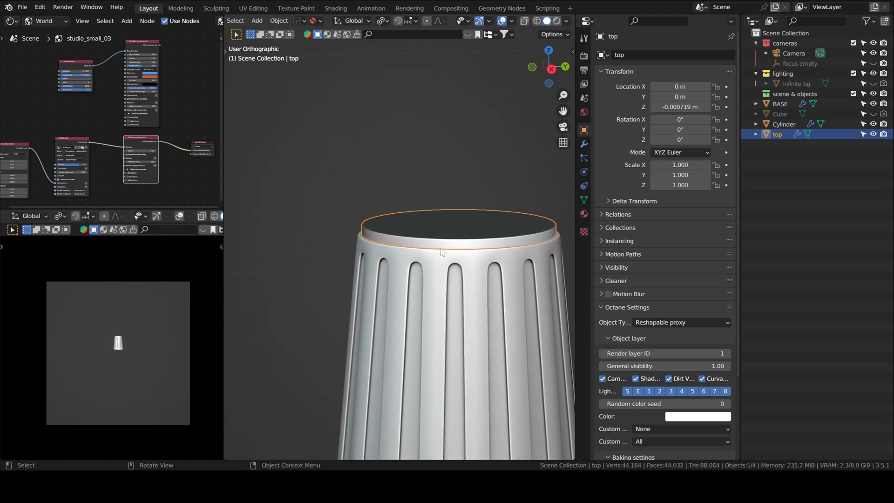
pyautogui.press('Tab')
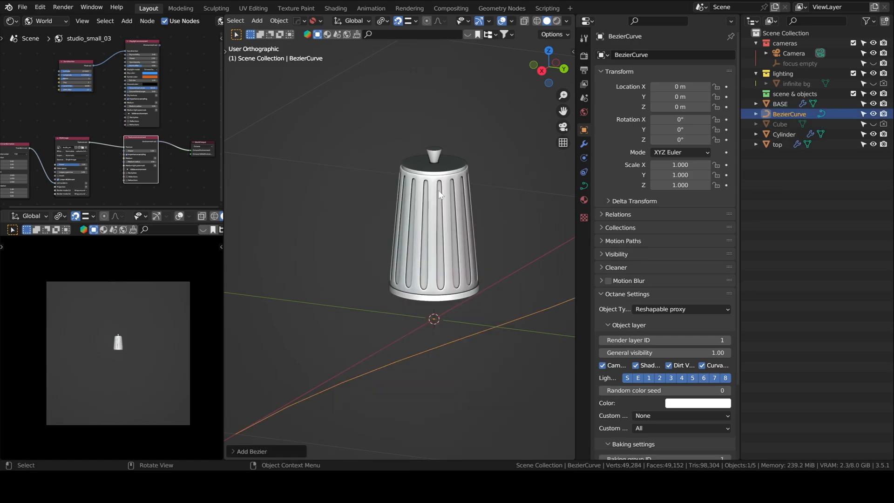
# Step: Add a Bezier curve, give it bevel depth and bend it into the curved handle tube
pyautogui.press('s')
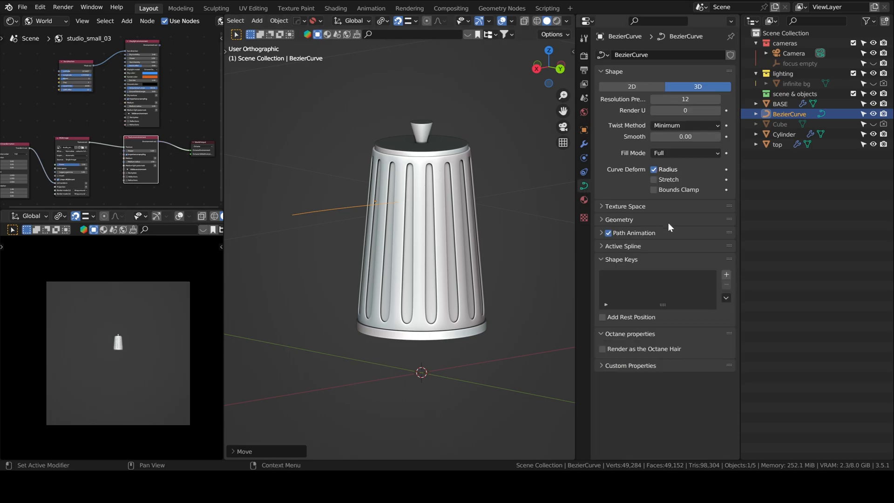
pyautogui.click(618, 220)
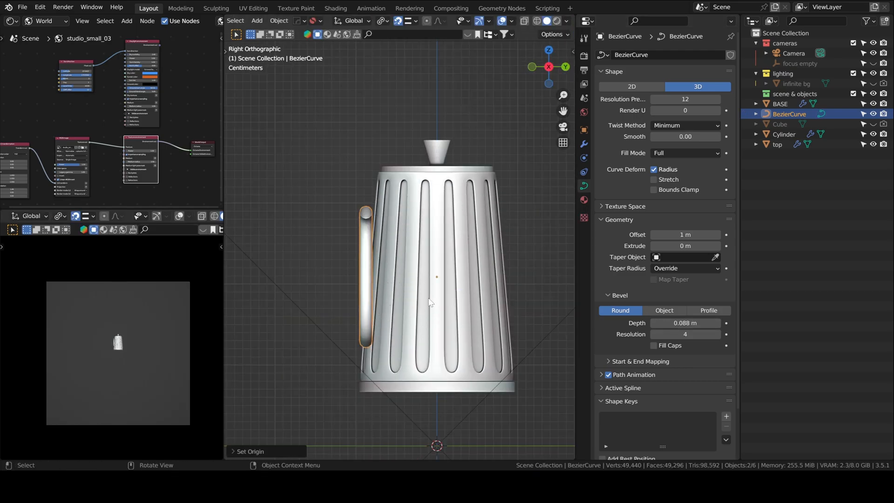
pyautogui.moveTo(548, 68); pyautogui.dragTo(561, 63)
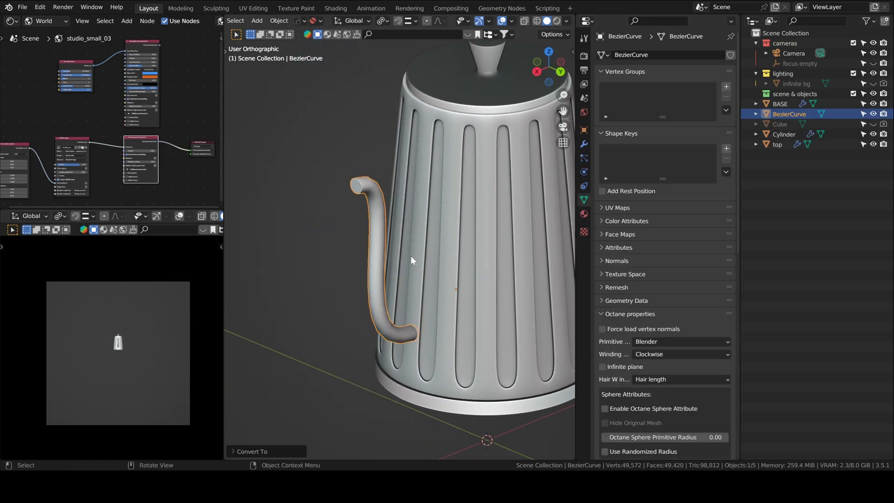
# Step: Rework the end face ring at the spout tip so it closes cleanly
pyautogui.click(784, 134)
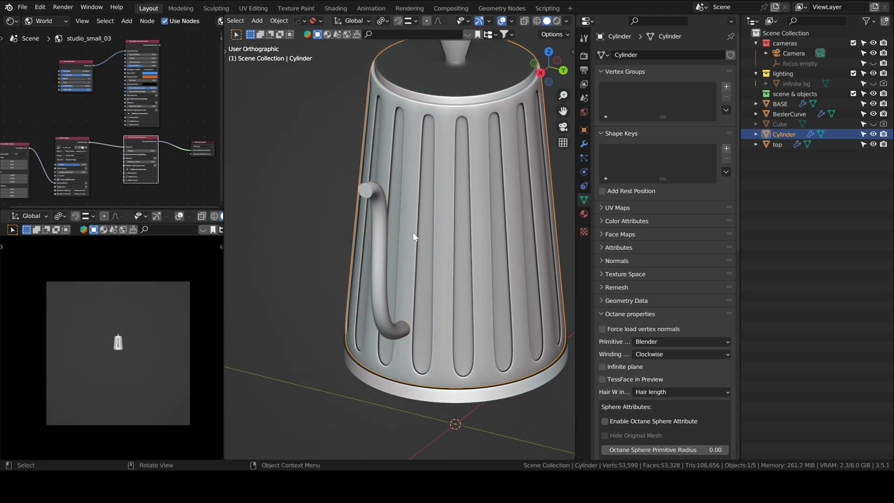
pyautogui.scroll(-3)
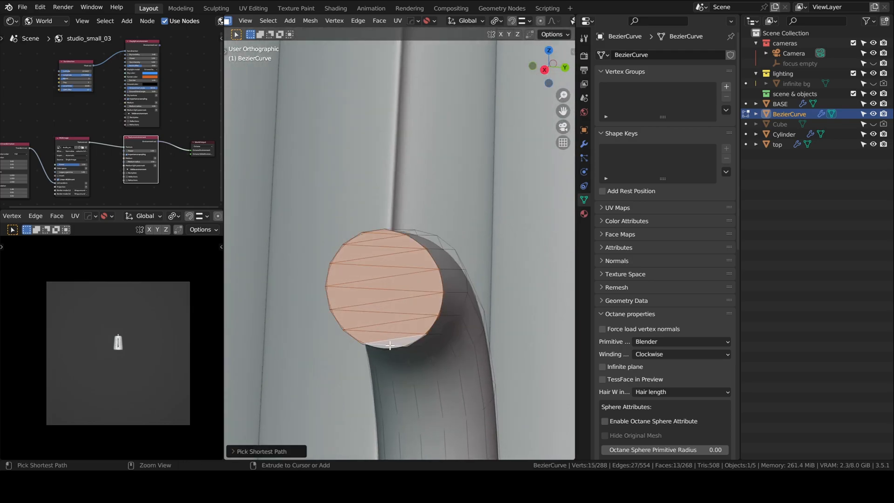
pyautogui.press('x')
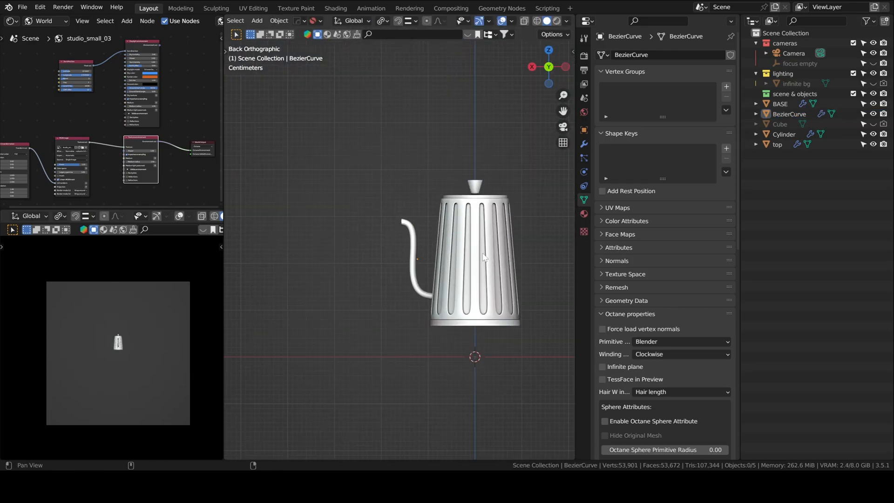
# Step: Add a Bezier circle loop and remove one side to open it into a handle
pyautogui.click(256, 21)
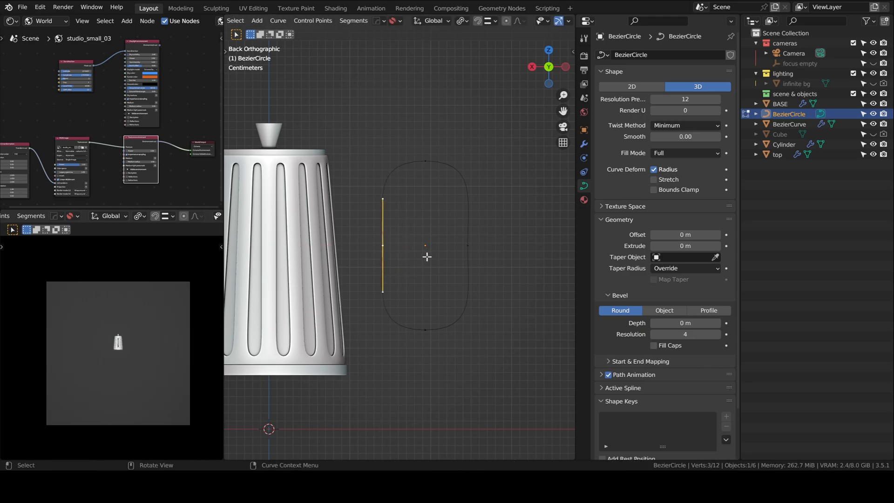
pyautogui.press('a')
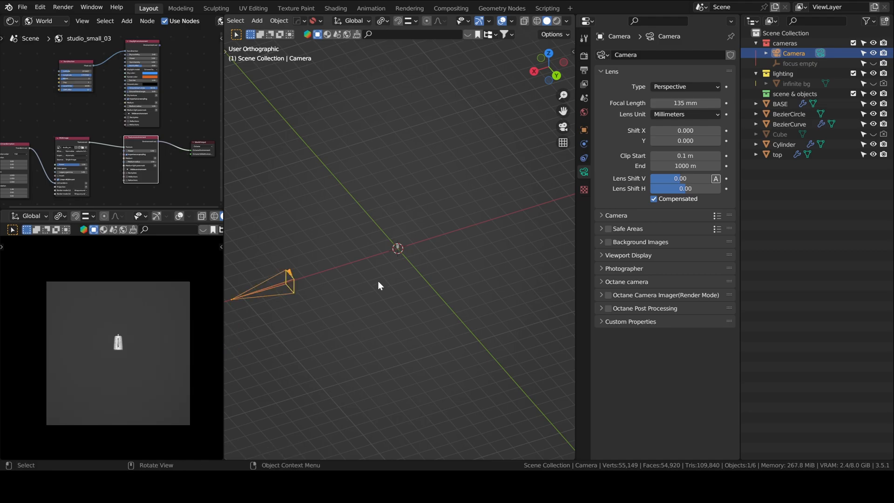
# Step: Frame the kettle and join body, lid, spout and handle into one object
pyautogui.moveTo(376, 285); pyautogui.dragTo(373, 263)
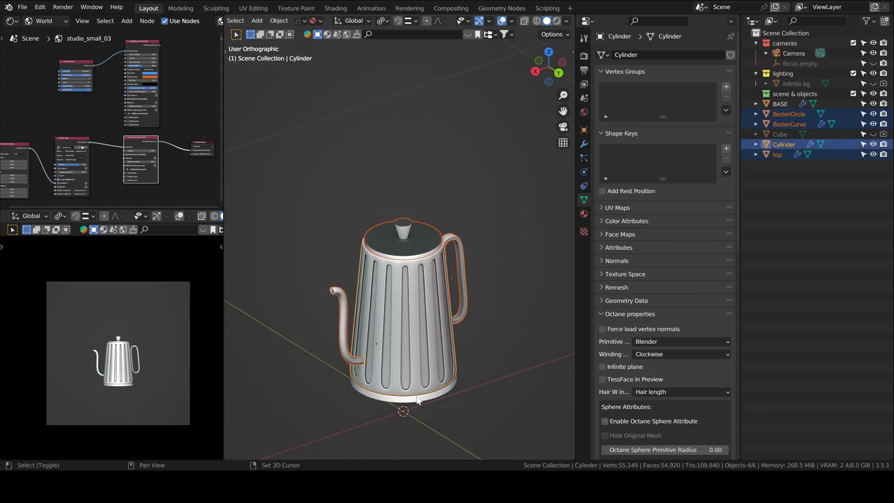
pyautogui.press('ctrl+p')
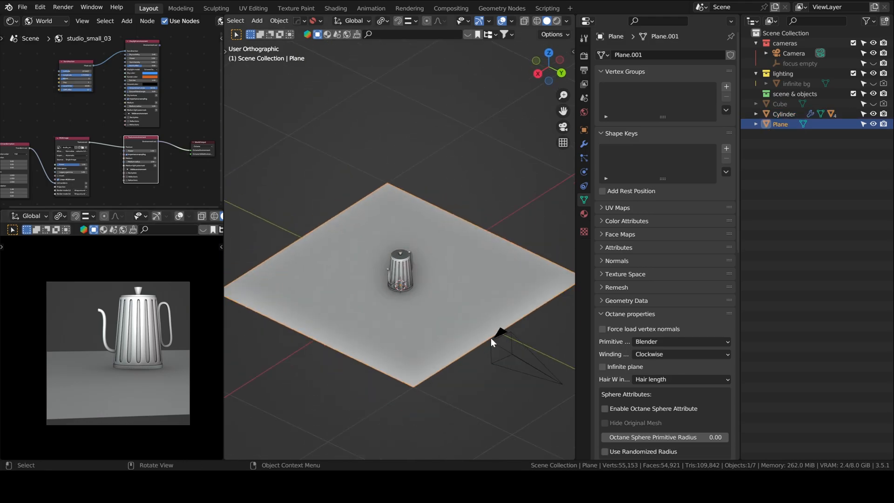
# Step: Subdivide the ground plane's mesh to prepare for carving the grooves
pyautogui.press('Tab')
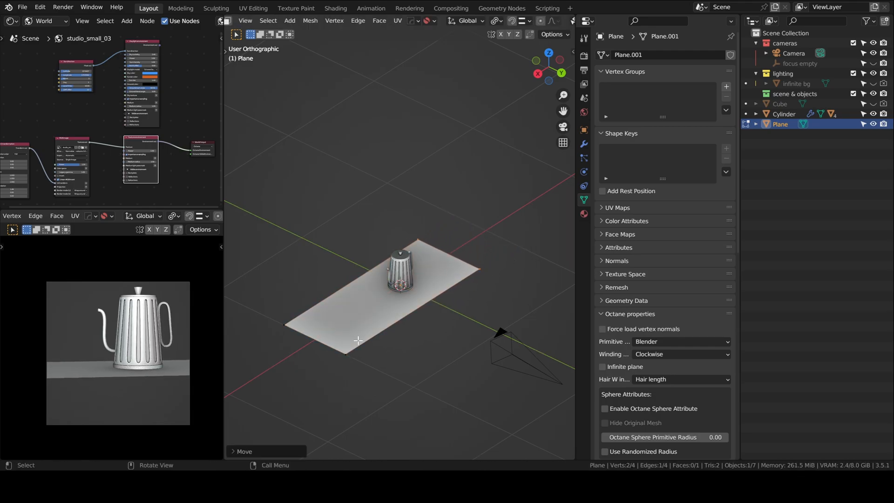
pyautogui.moveTo(390, 329)
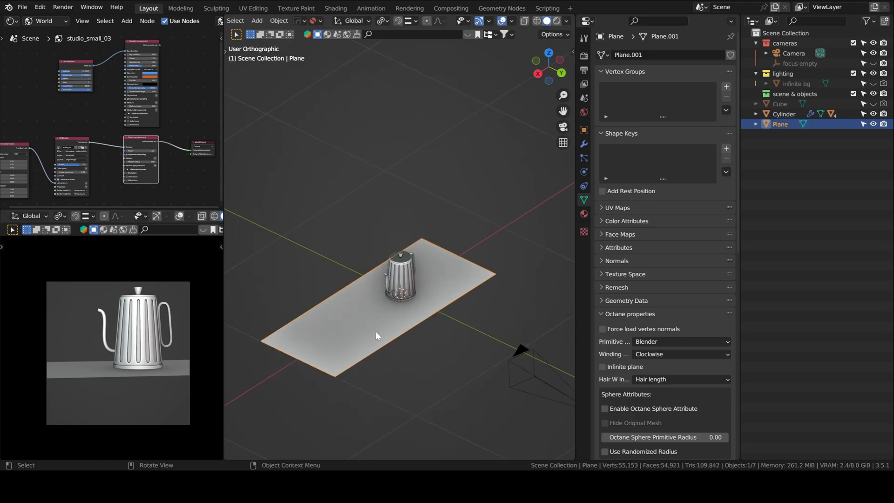
pyautogui.rightClick(376, 336)
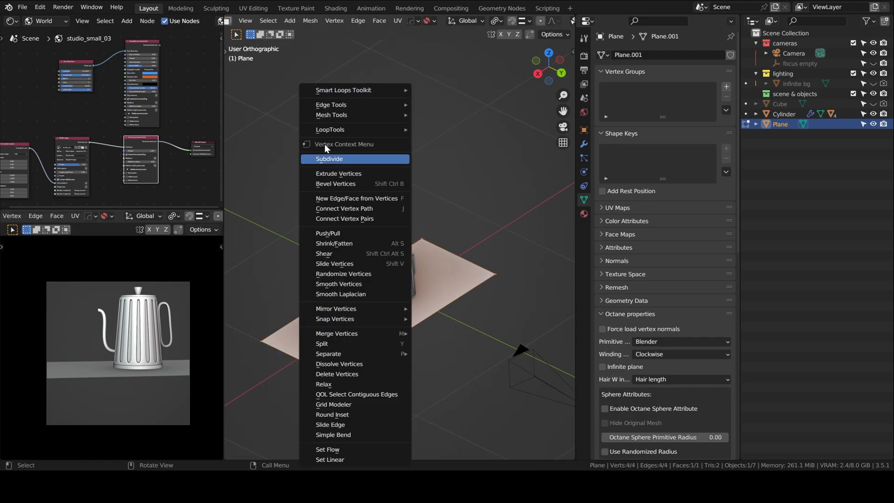
pyautogui.click(329, 158)
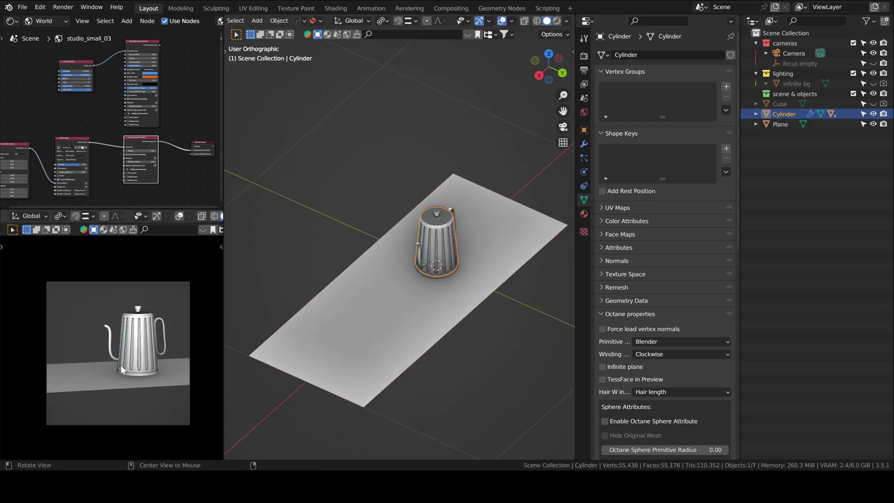
pyautogui.press('Tab')
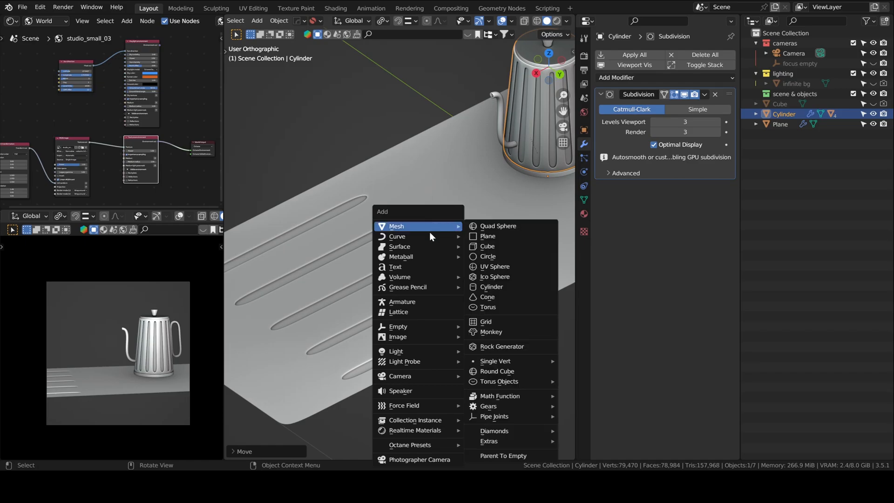
# Step: Add a circle mesh and extrude and scale its rings into a stepped cup
pyautogui.click(487, 256)
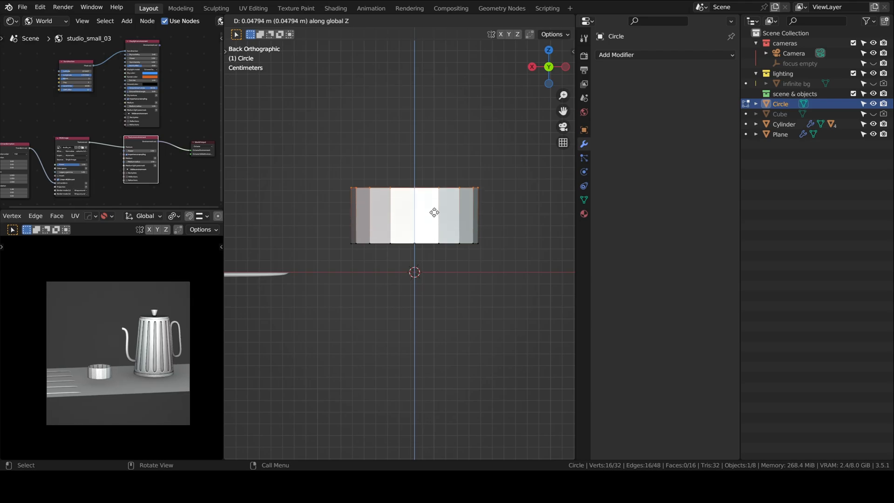
pyautogui.press('s')
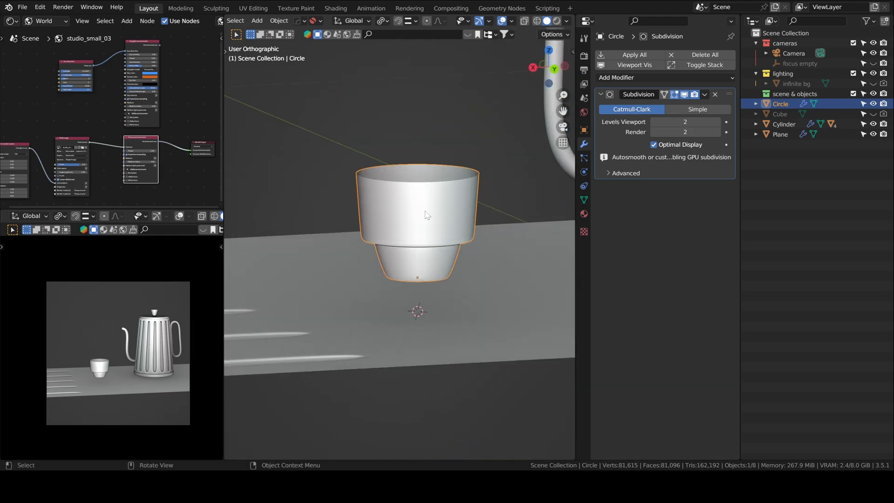
# Step: Isolate the cup, flare its rim over the tapered foot and check it from the back
pyautogui.press('Tab')
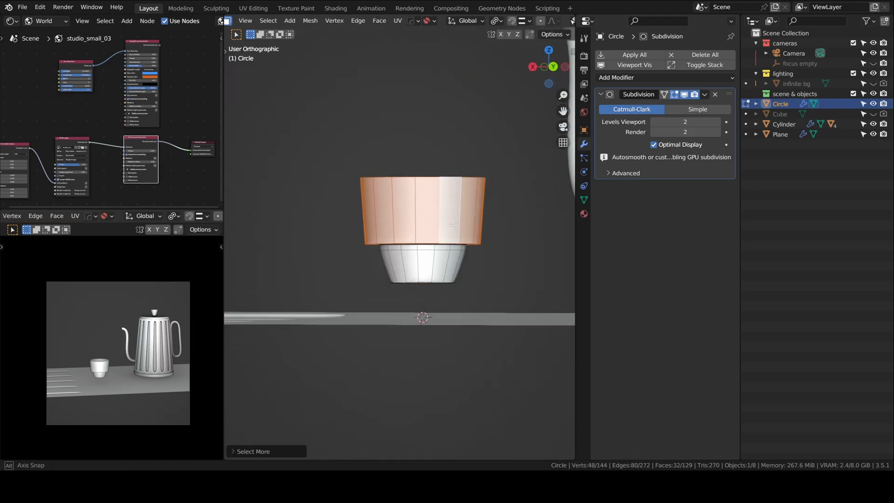
pyautogui.press('Tab')
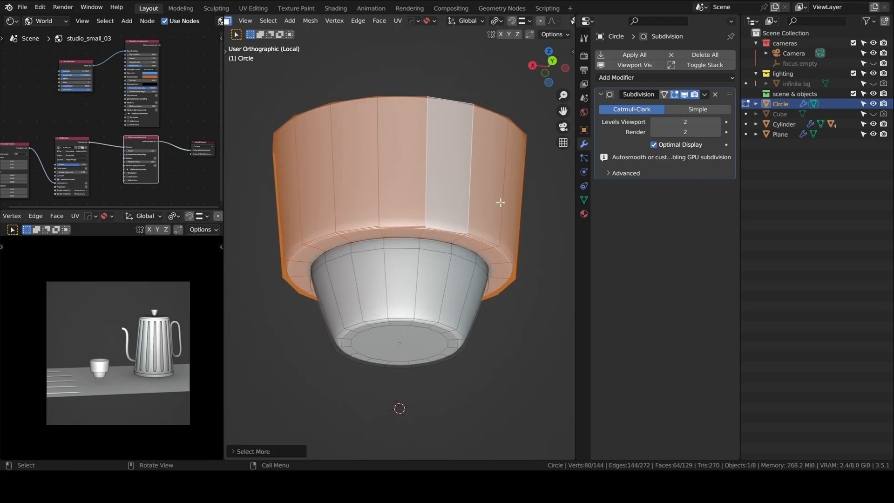
pyautogui.press('s')
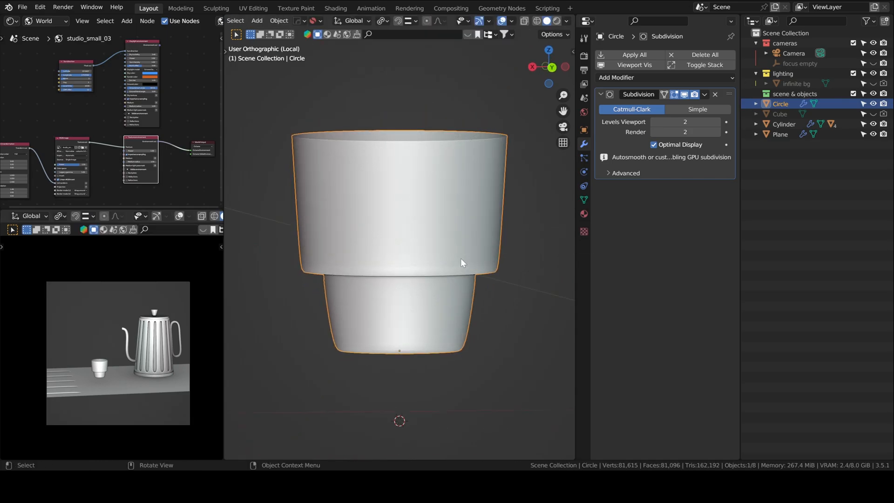
pyautogui.scroll(-3)
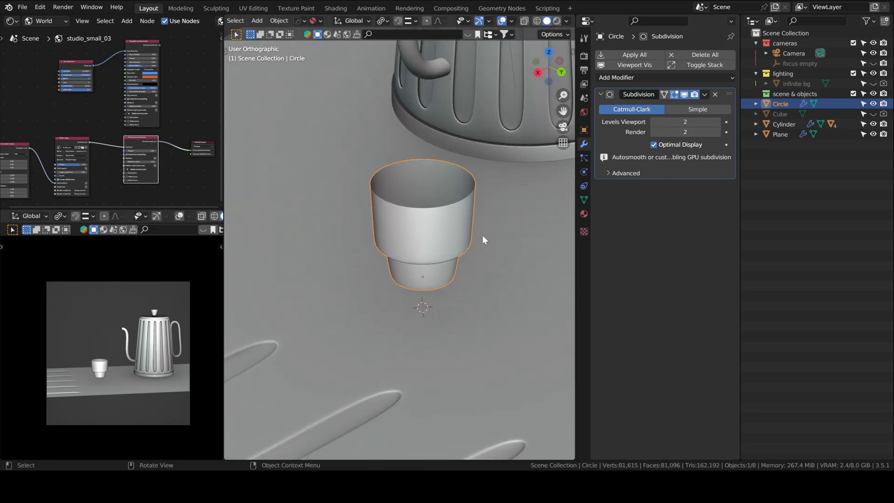
pyautogui.press('KP_1')
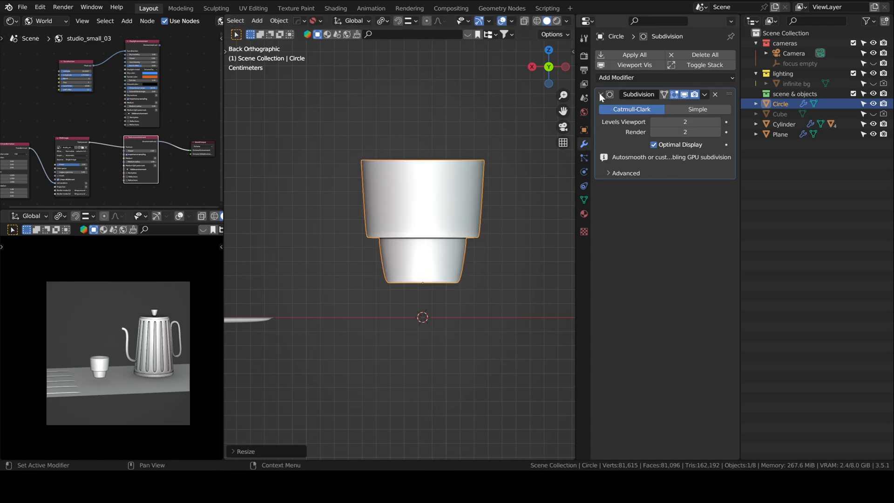
# Step: Collapse the subdivision panel and return to editing the cup's mesh for normals
pyautogui.click(600, 94)
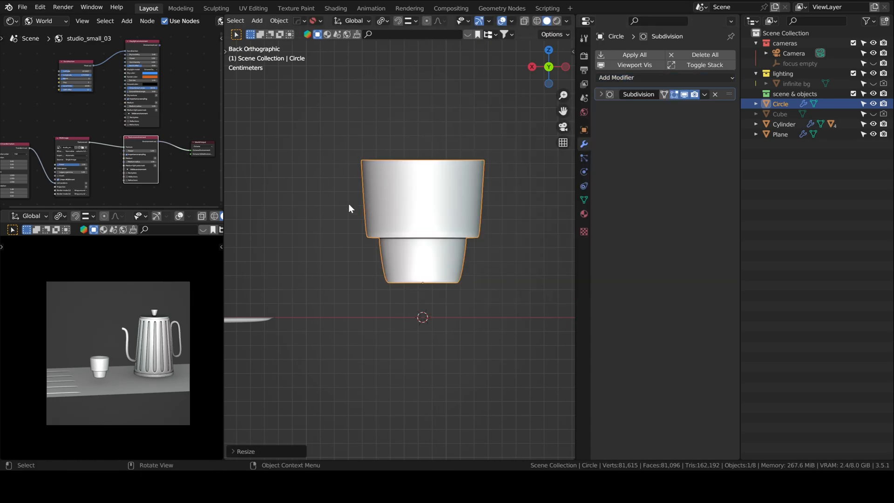
pyautogui.press('Tab')
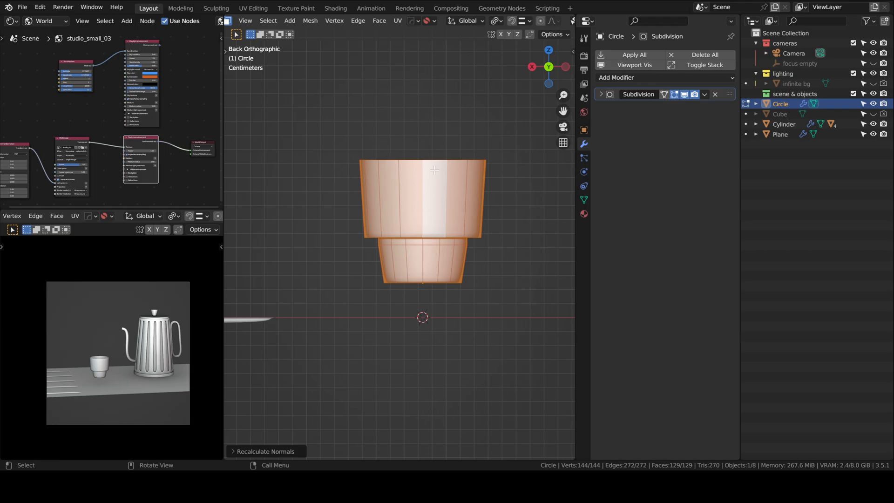
pyautogui.click(663, 77)
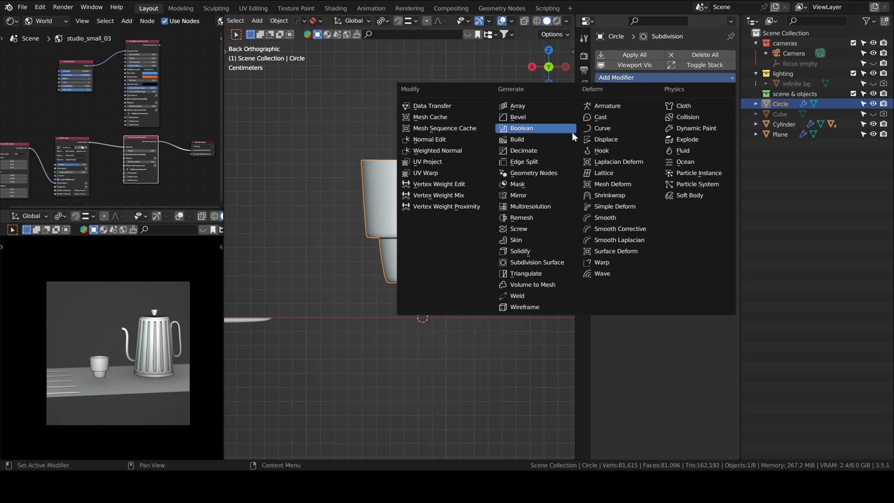
# Step: Add a Solidify modifier to the cup with thickness 0.053 m, offset -1, and save the file
pyautogui.click(520, 251)
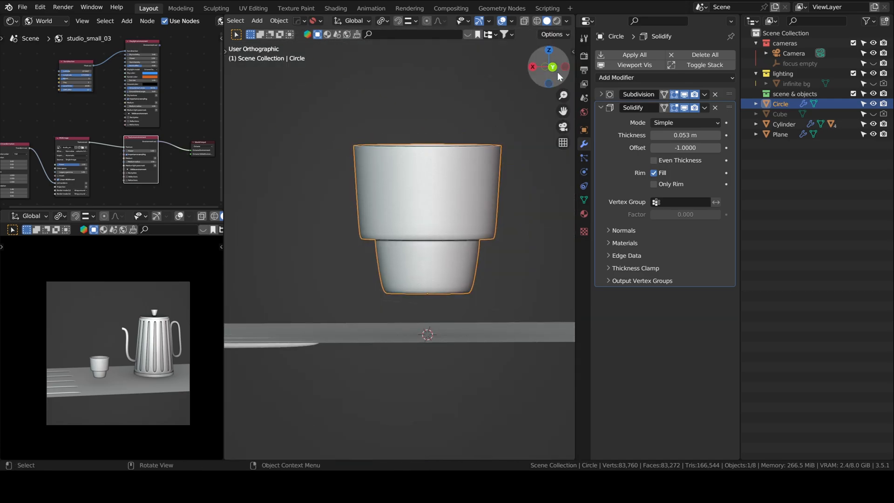
pyautogui.click(548, 67)
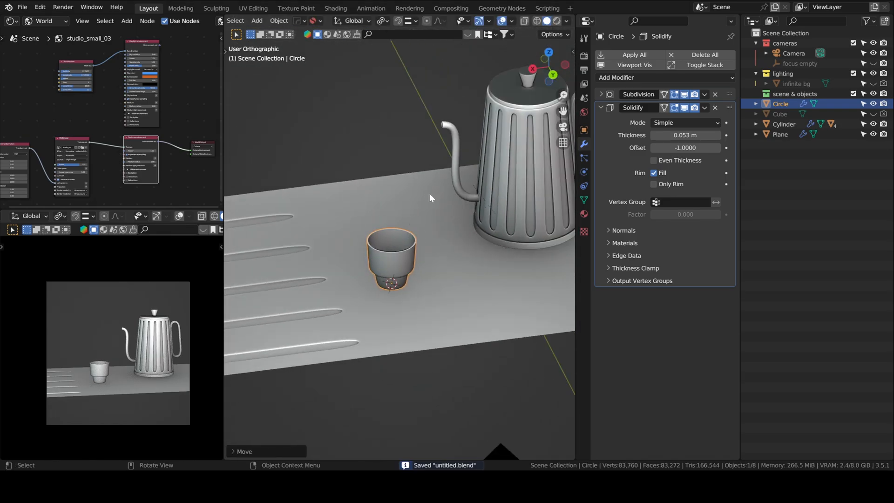
pyautogui.click(793, 53)
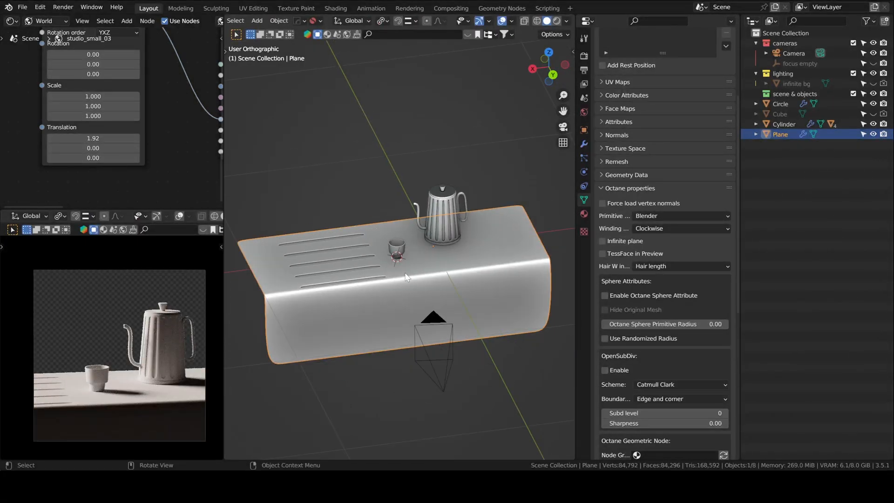
# Step: Place a new plane rotated upright behind the counter as the back wall and save
pyautogui.press('Tab')
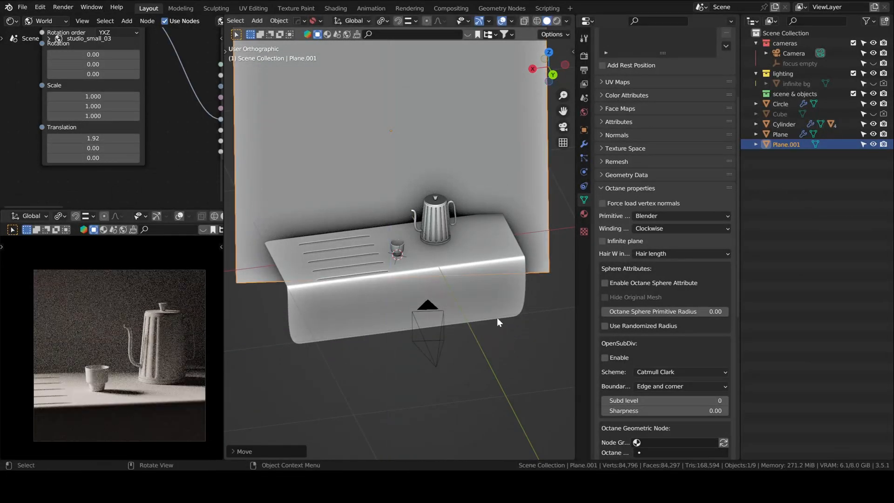
pyautogui.press('ctrl+s')
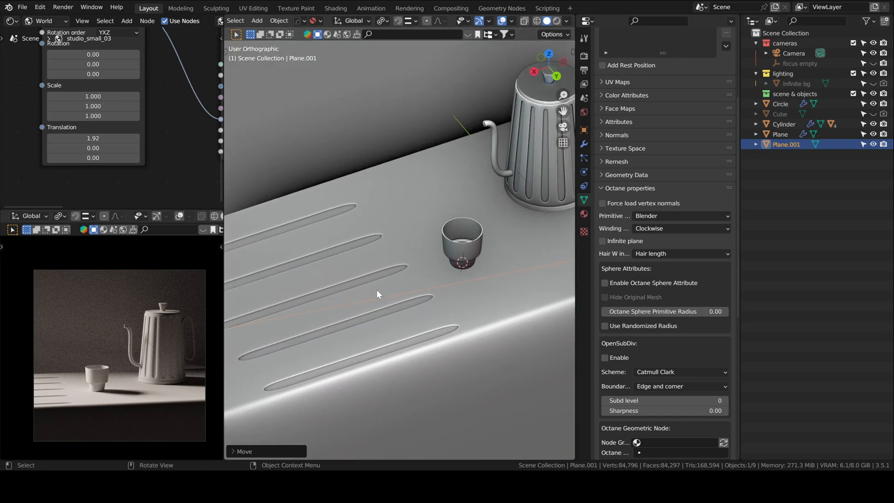
# Step: Bevel the counter slab's front edge into a rounded lip, then reposition Plane.001 from top view
pyautogui.press('Tab')
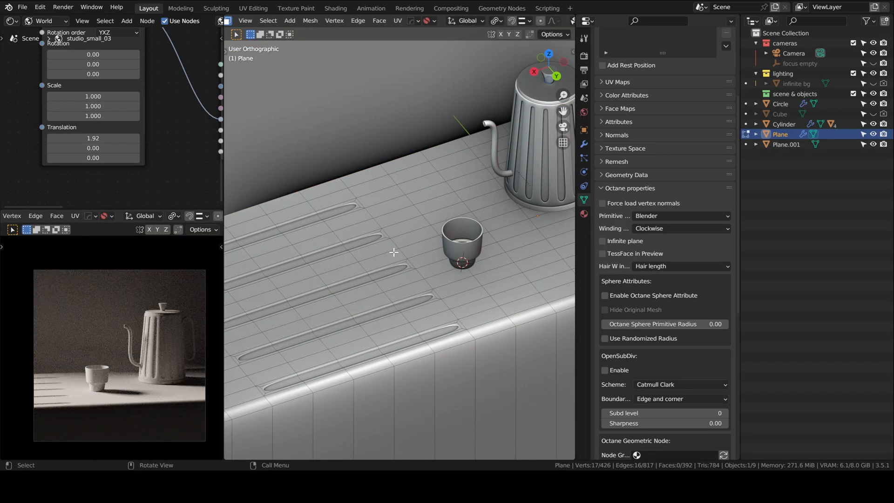
pyautogui.press('Tab')
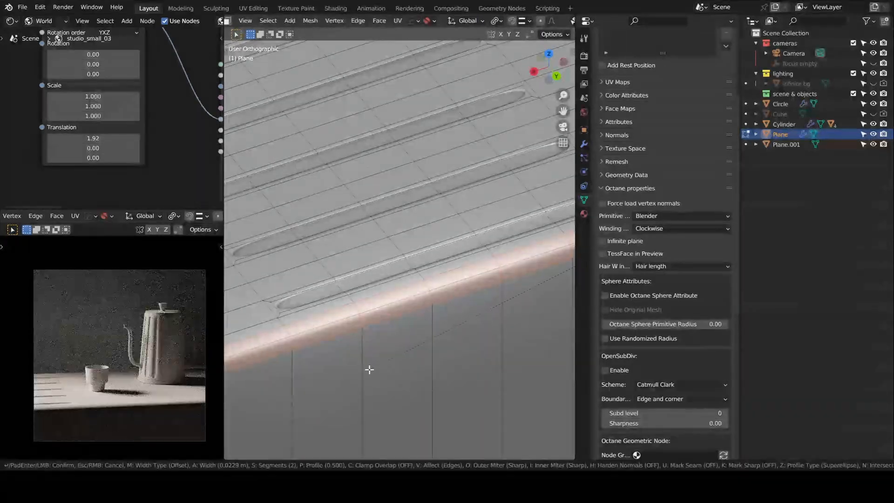
pyautogui.moveTo(377, 365)
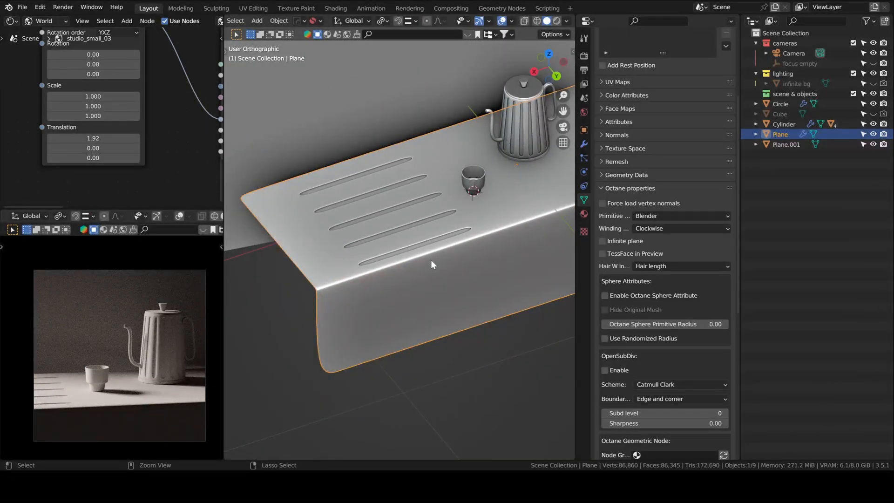
pyautogui.press('ctrl+s')
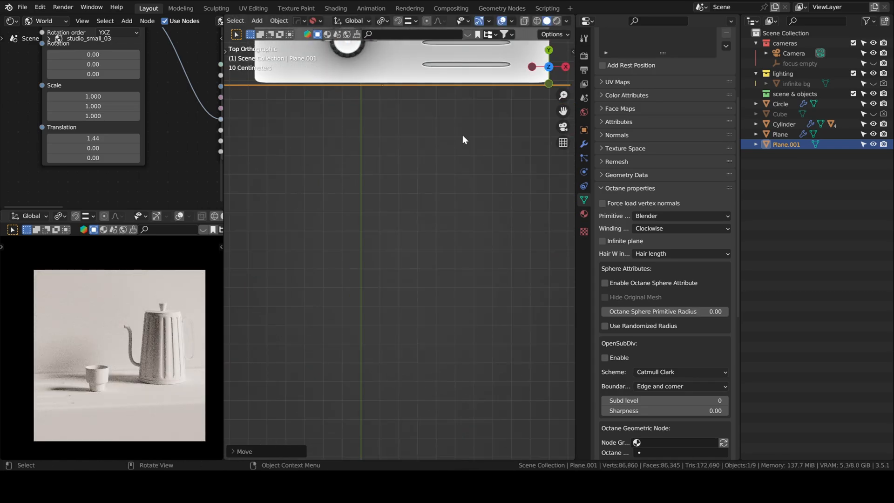
# Step: Switch to the camera view with rendered viewport shading showing the metallic kettle
pyautogui.press('g')
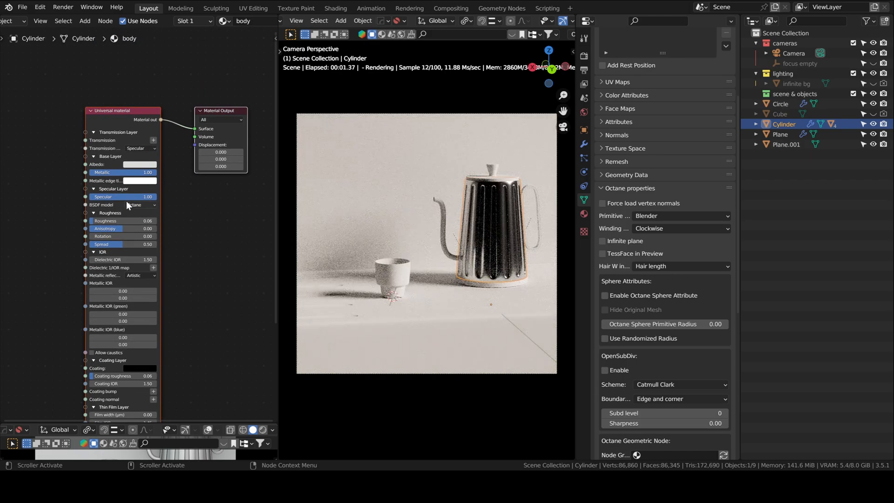
# Step: Set the lid's Universal material albedo to black and roughness to about 0.79
pyautogui.click(145, 164)
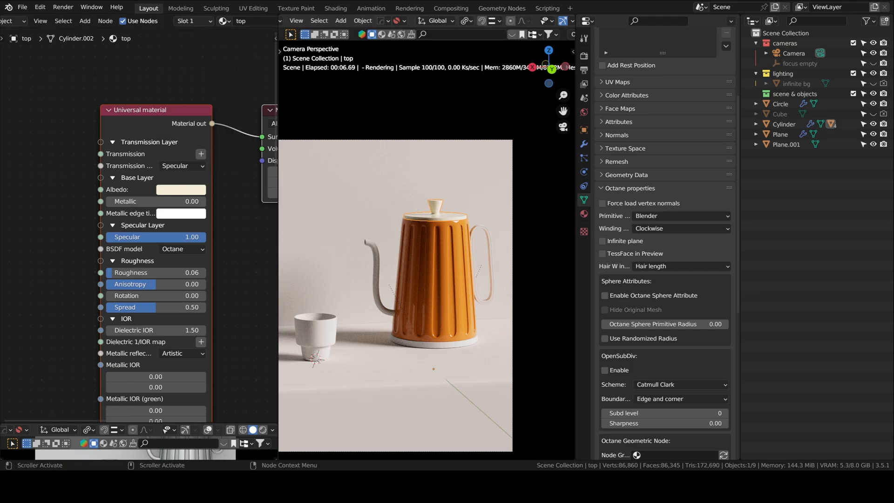
pyautogui.click(181, 189)
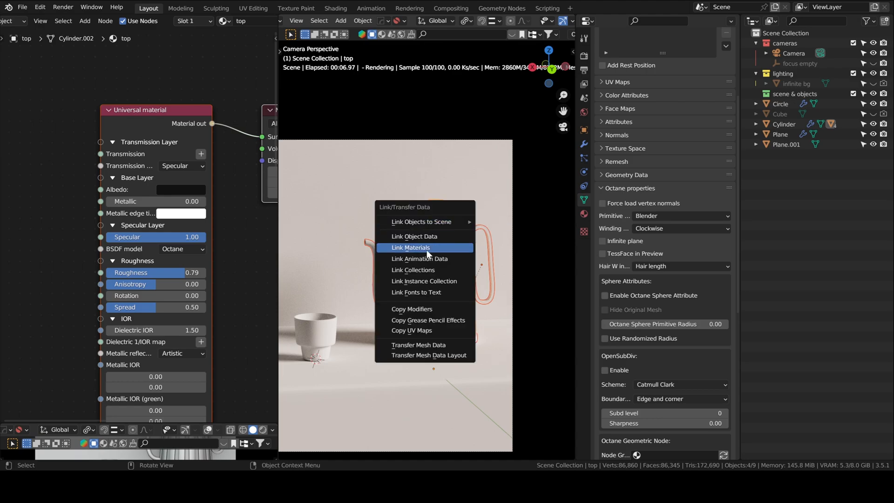
# Step: Link the black material to the other kettle parts and give the cup a Specular glass material with roughness 0.15 and IOR 1.5
pyautogui.click(410, 247)
pyautogui.write('spec')
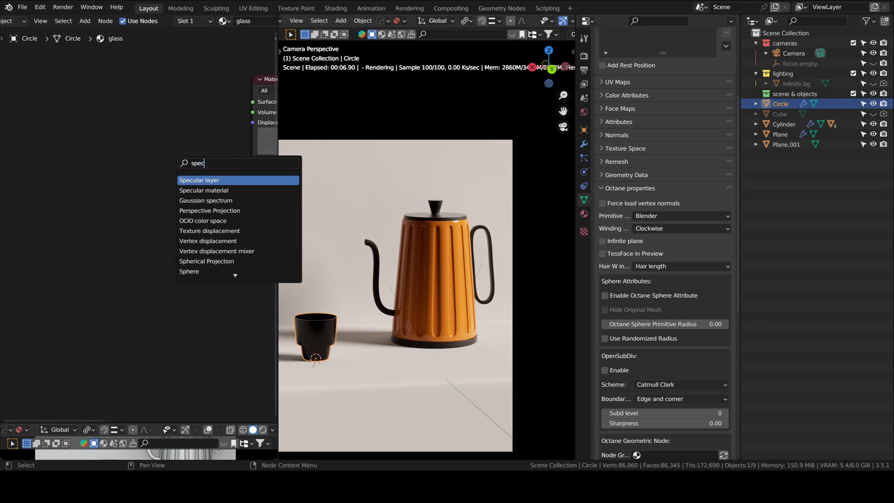
pyautogui.click(200, 179)
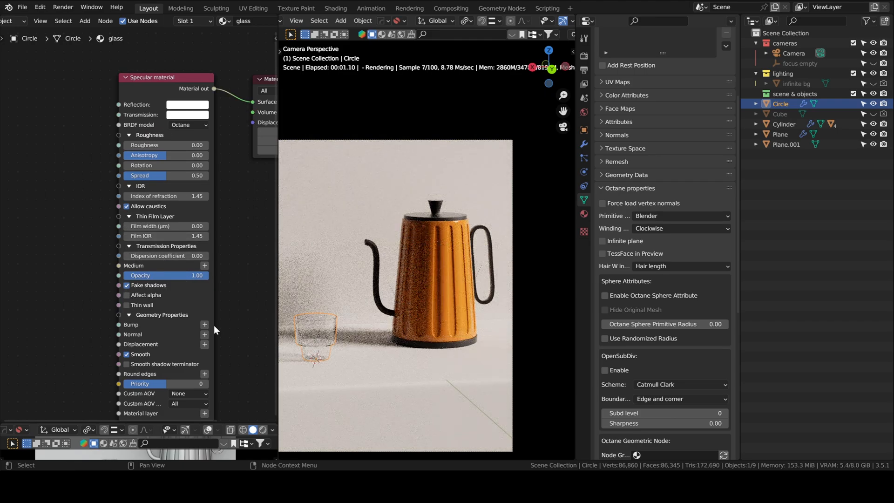
pyautogui.write('0.15')
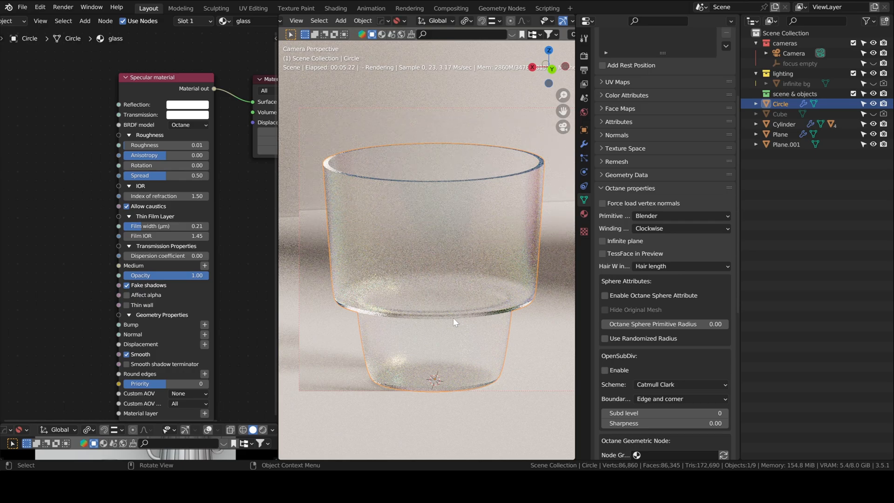
pyautogui.click(583, 144)
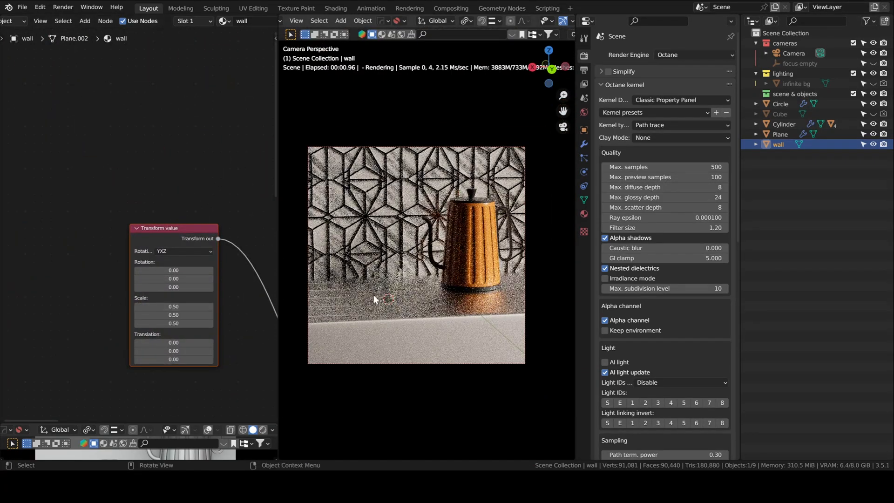
# Step: Set the wall texture's Transform scale to 0.20, compare with the Copper Inlay Marble Tiles preview, and close it
pyautogui.write('0.20')
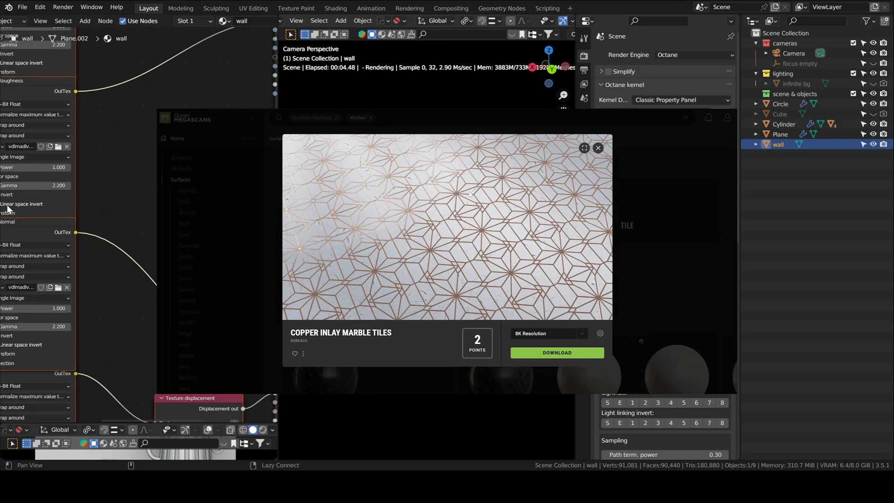
pyautogui.click(598, 148)
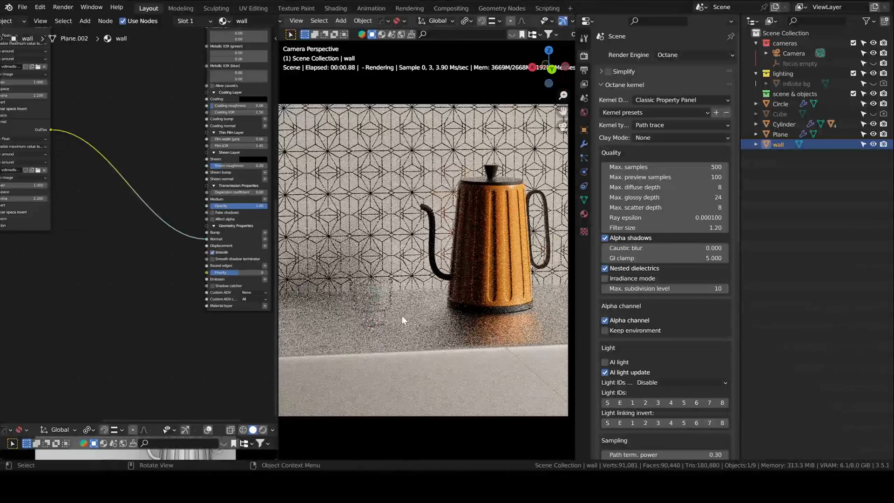
pyautogui.click(784, 124)
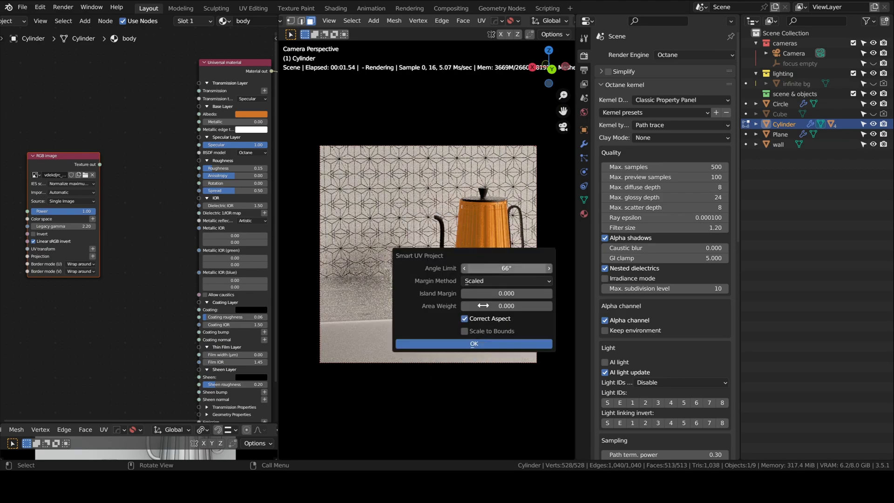
# Step: Smart UV Project the kettle body and shift the gradient map's stop blending its two materials
pyautogui.click(473, 343)
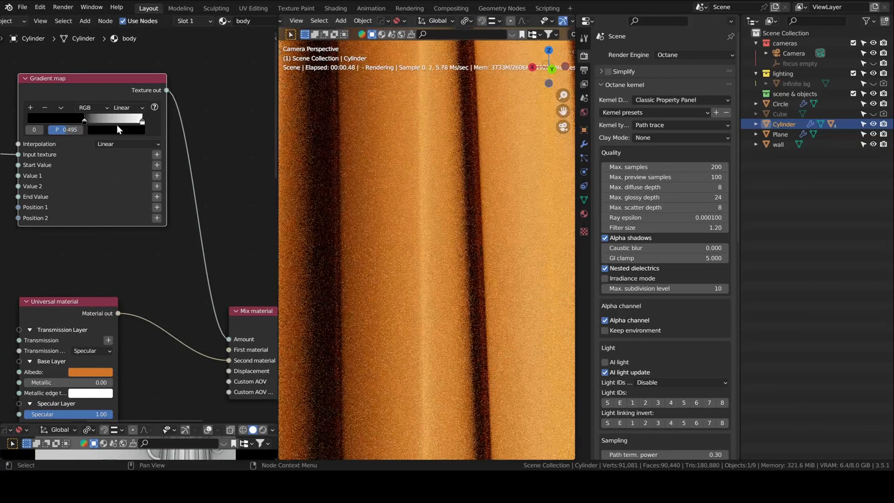
pyautogui.moveTo(84, 120); pyautogui.dragTo(40, 120)
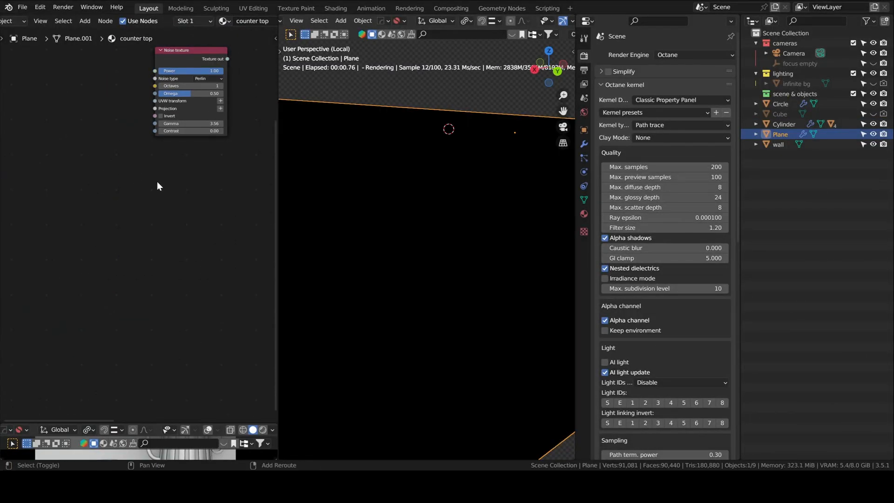
# Step: Set the counter noise to Circular, add a Mix texture node, and scale the 3D transform to 0.05
pyautogui.click(143, 220)
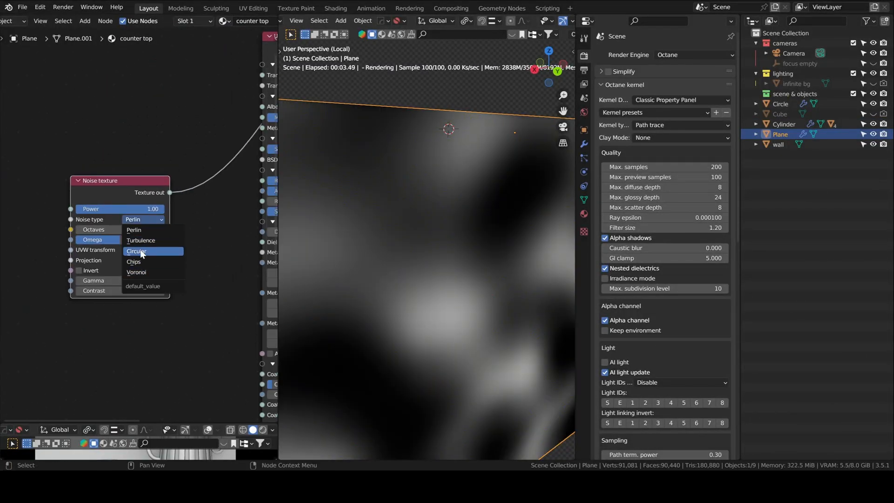
pyautogui.click(136, 250)
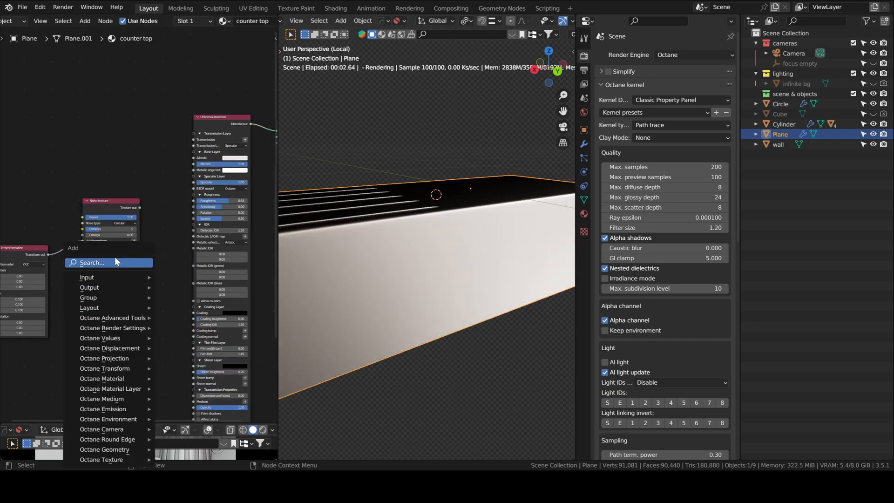
pyautogui.write('mix')
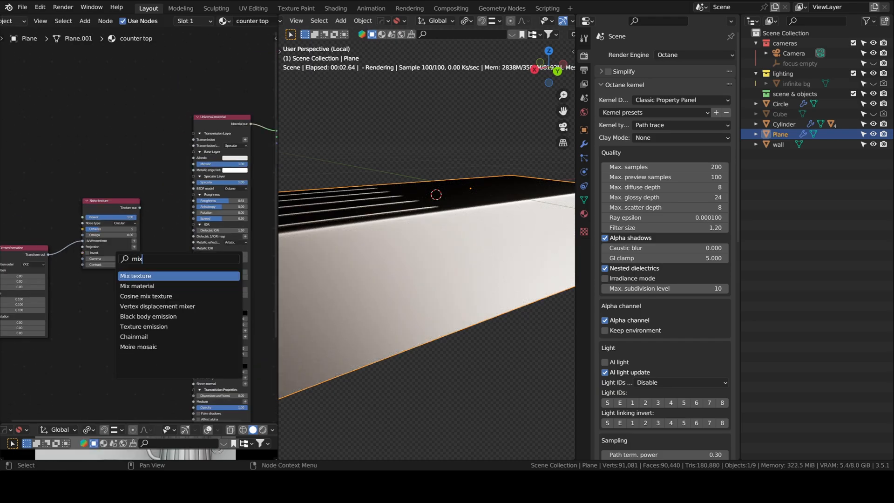
pyautogui.click(137, 285)
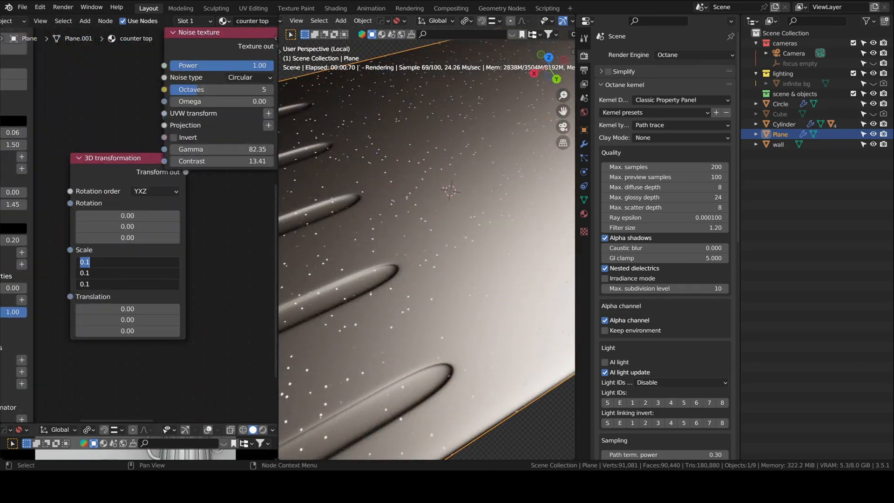
pyautogui.write('0.05')
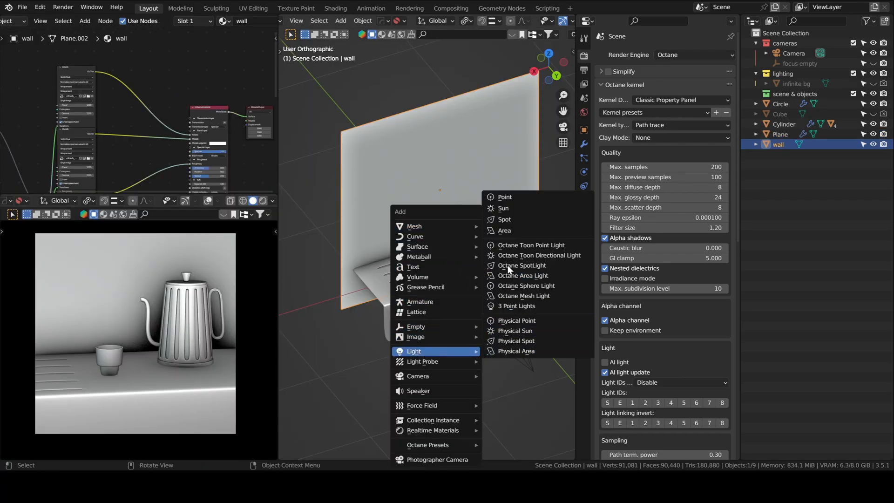
# Step: Add an Octane area light with black-body power 6000 and temperature 10000 over the counter
pyautogui.click(523, 276)
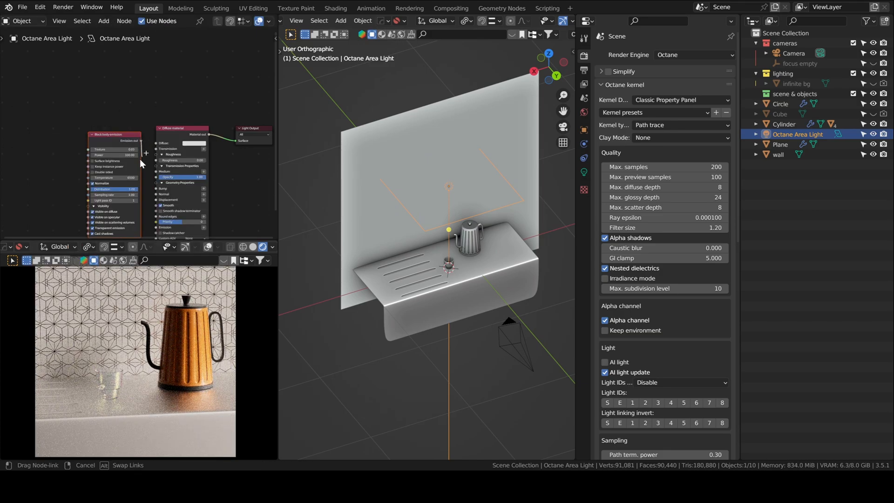
pyautogui.moveTo(141, 179)
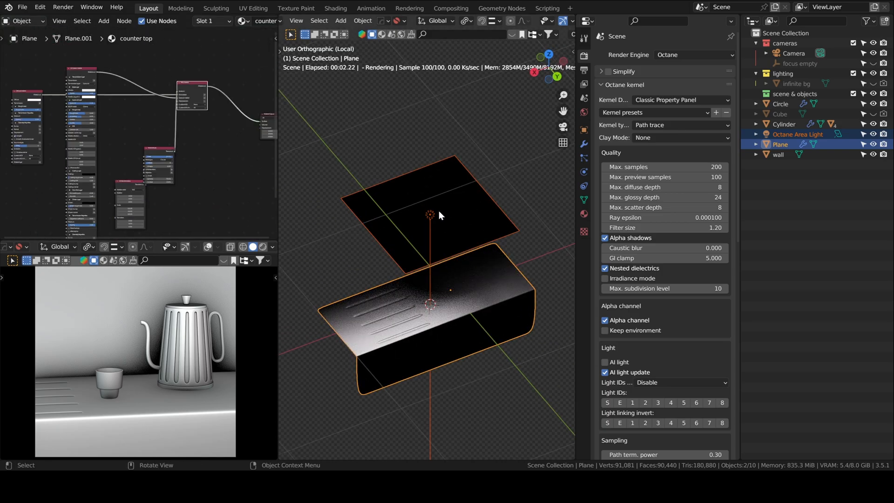
pyautogui.click(797, 134)
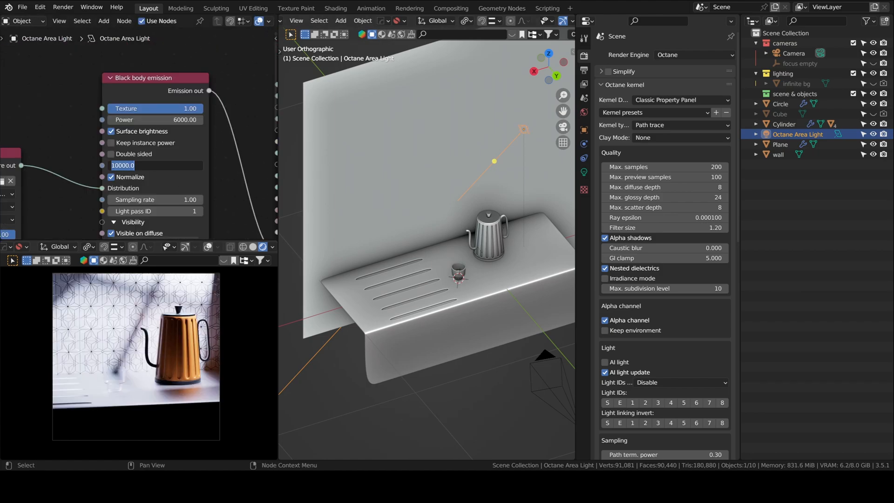
pyautogui.click(780, 103)
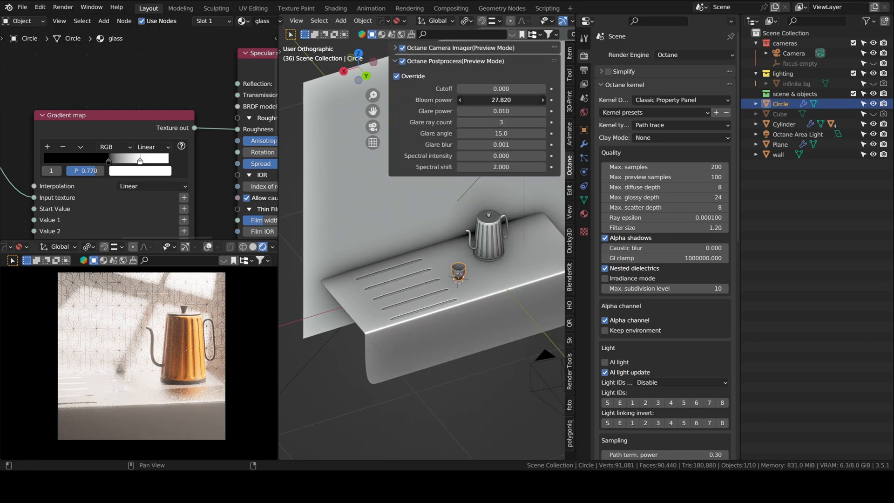
# Step: Raise the bloom cutoff and strengthen glare in Octane postprocess, then save the blend file
pyautogui.moveTo(513, 99); pyautogui.dragTo(491, 100)
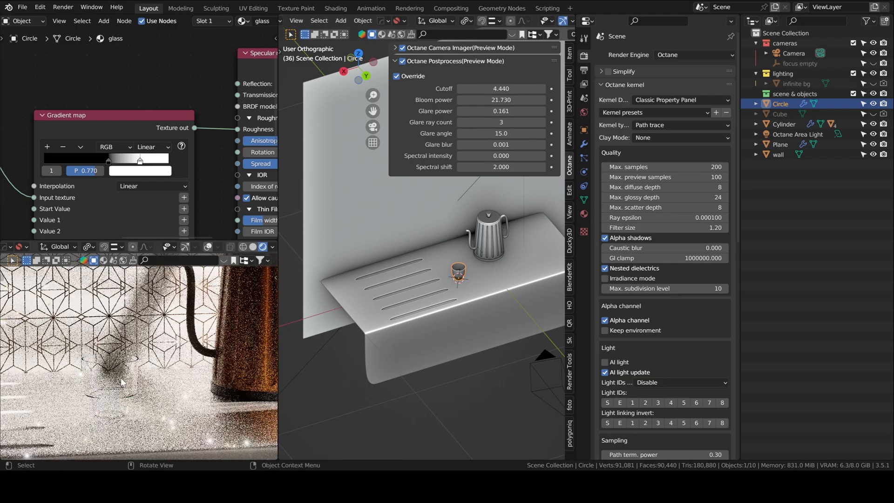
pyautogui.press('ctrl+s')
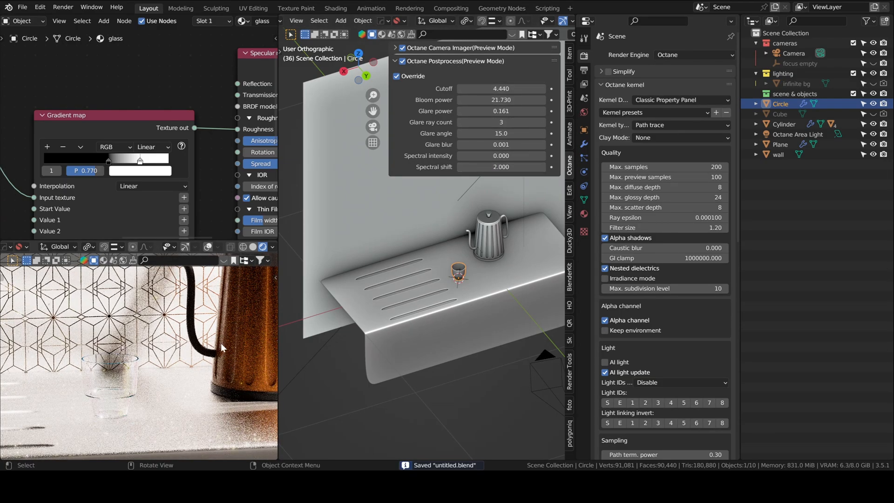